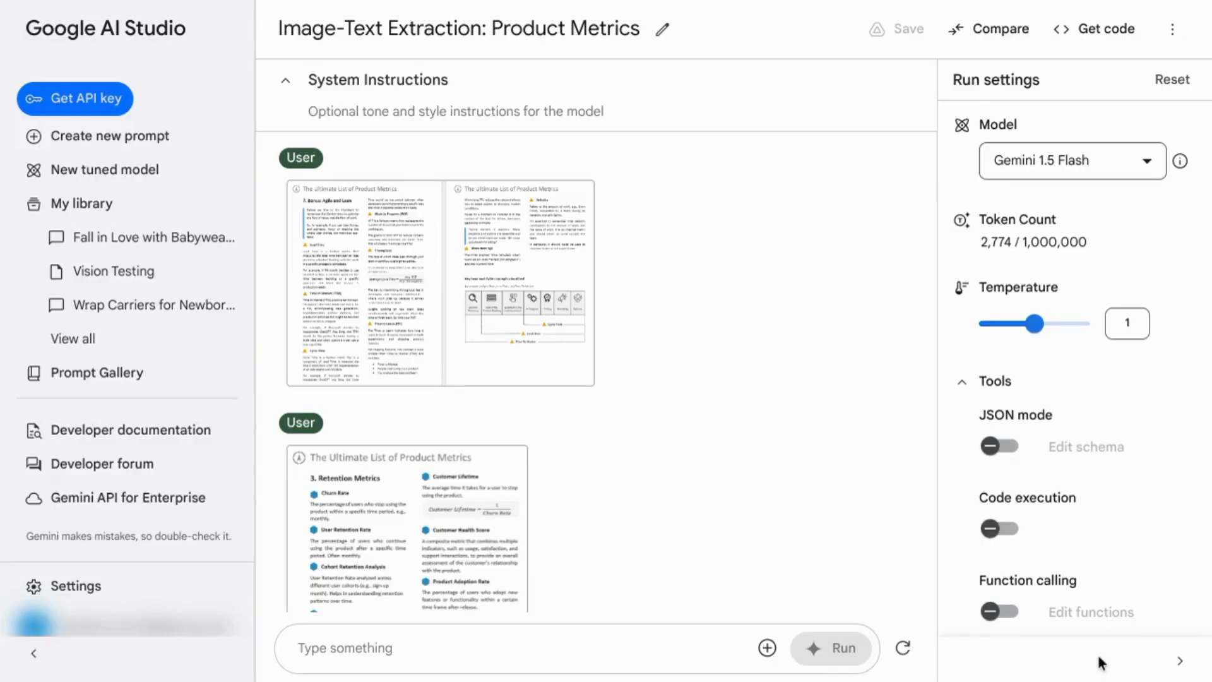
mouse_move(961, 286)
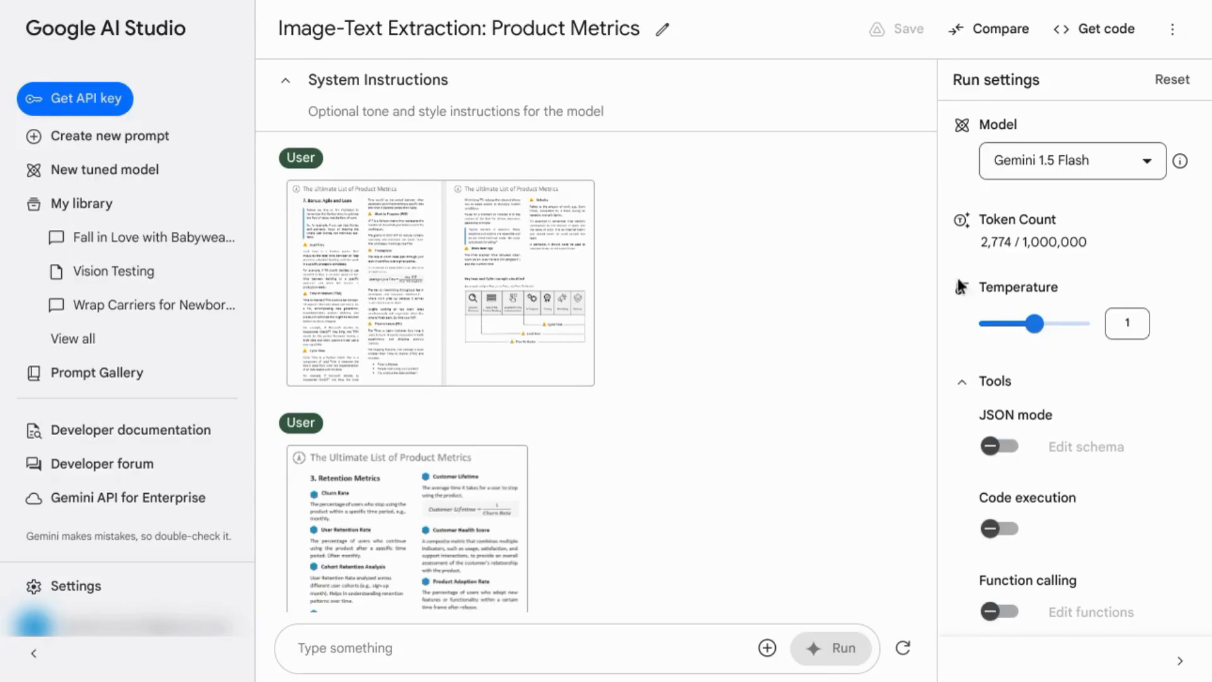
mouse_move(1029, 138)
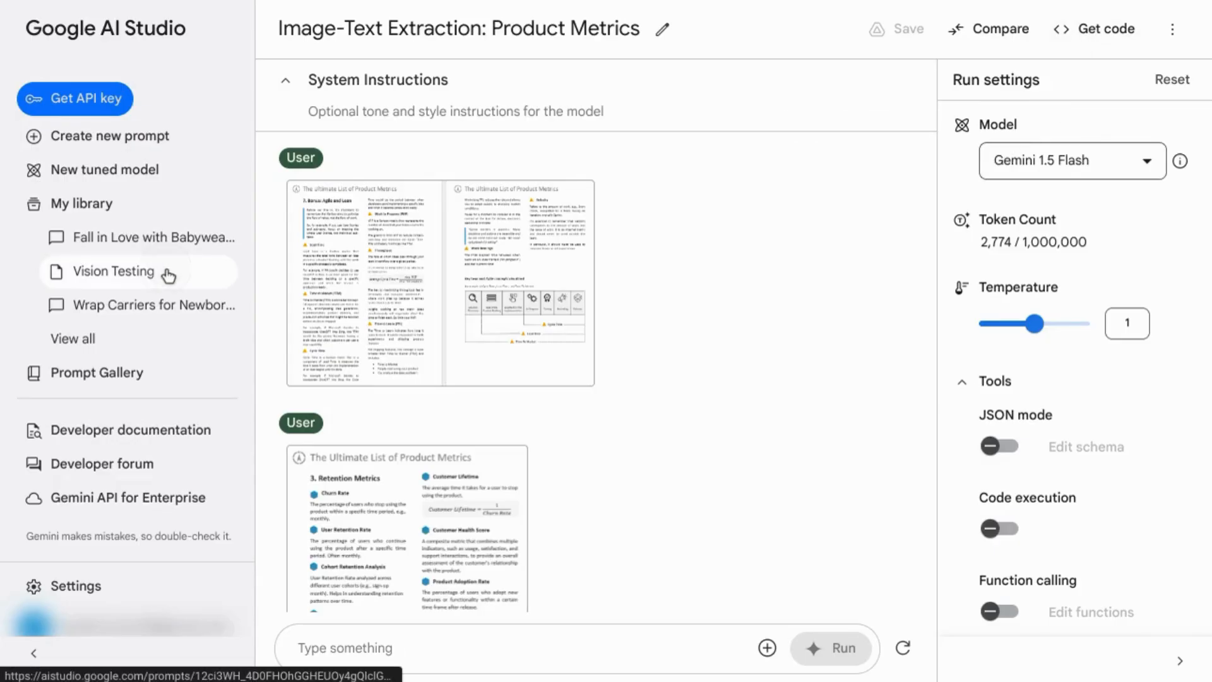
- Get the code for the Vision Testing prompt's Gemini 1.5 Flash response
left_click(116, 272)
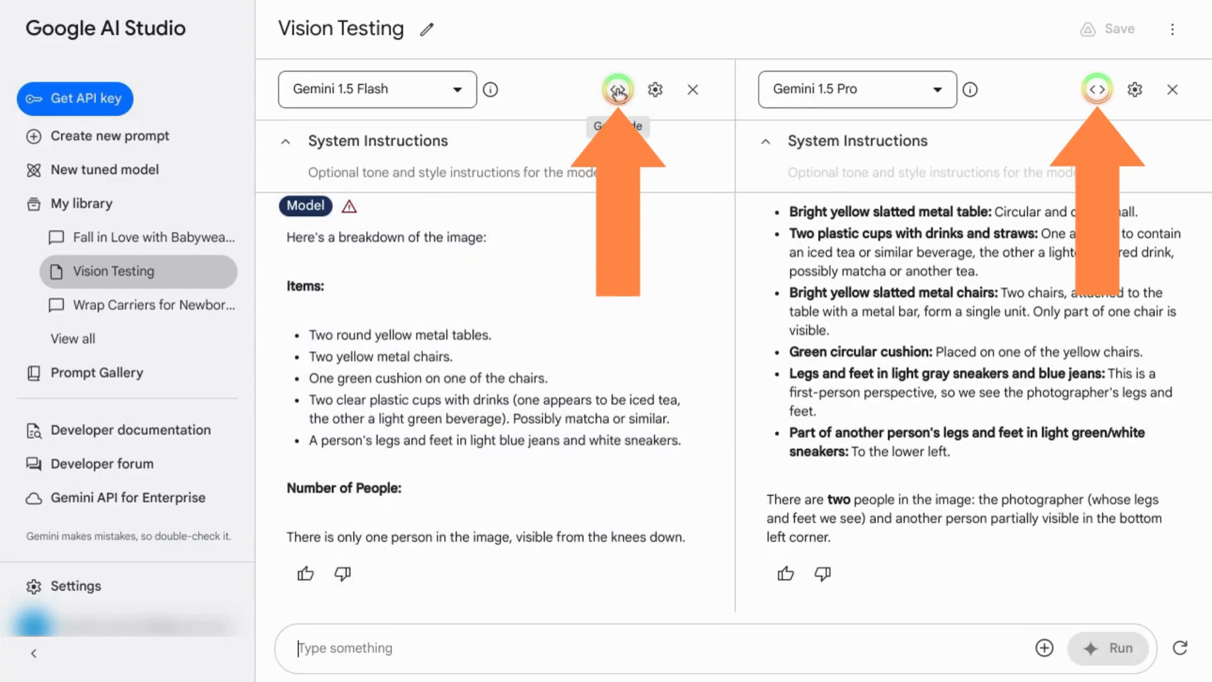
left_click(617, 89)
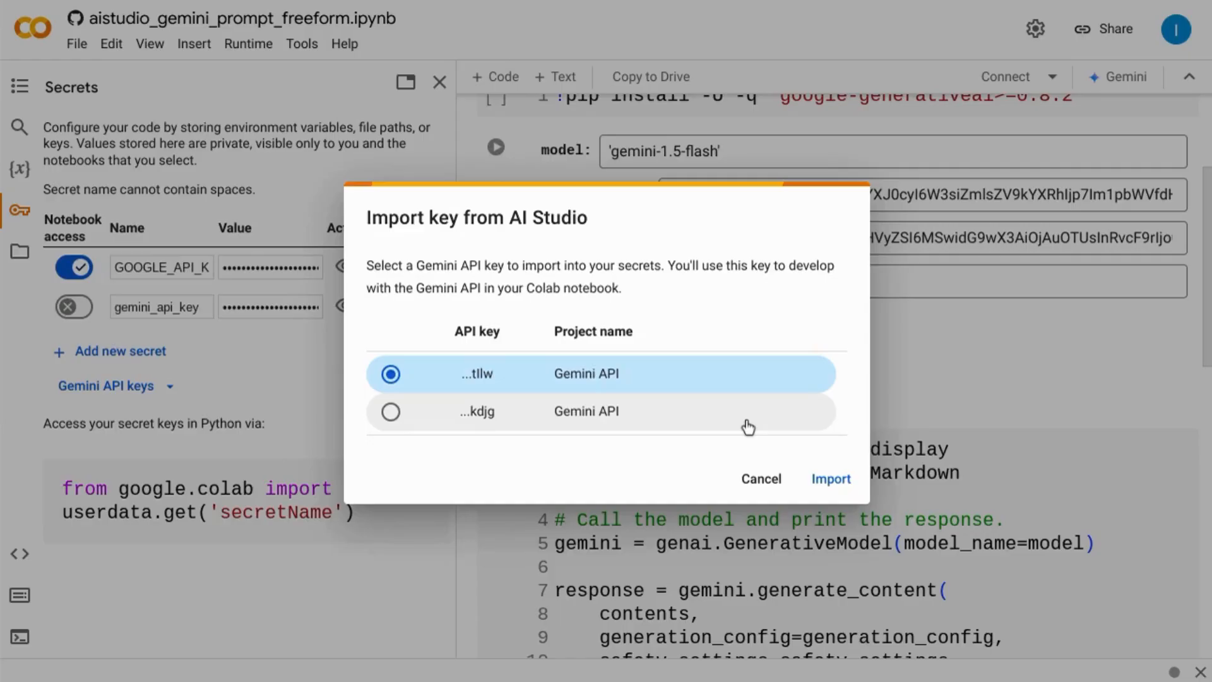
mouse_move(819, 442)
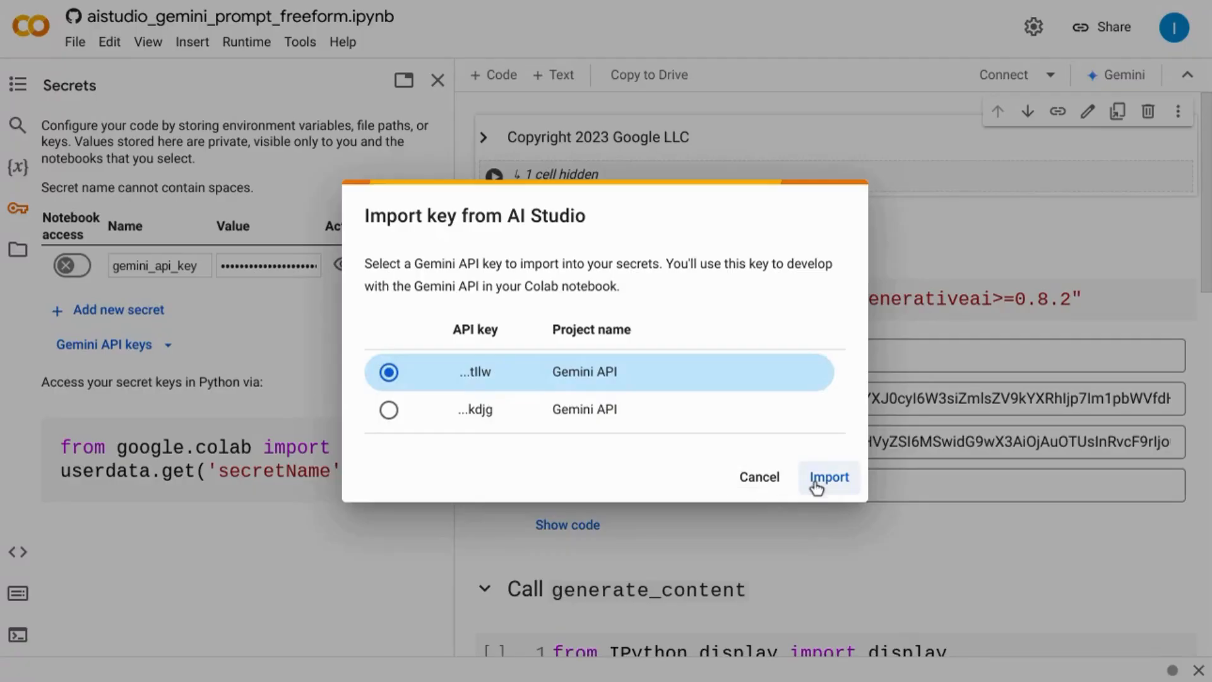
left_click(829, 476)
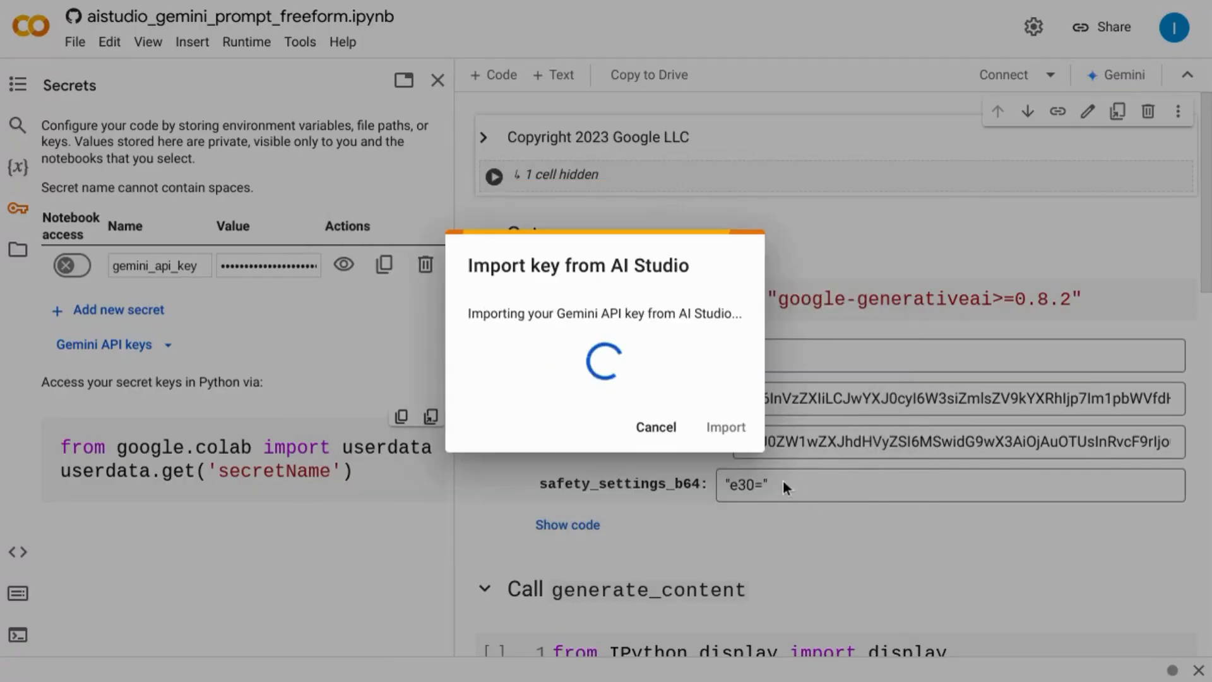
left_click(726, 427)
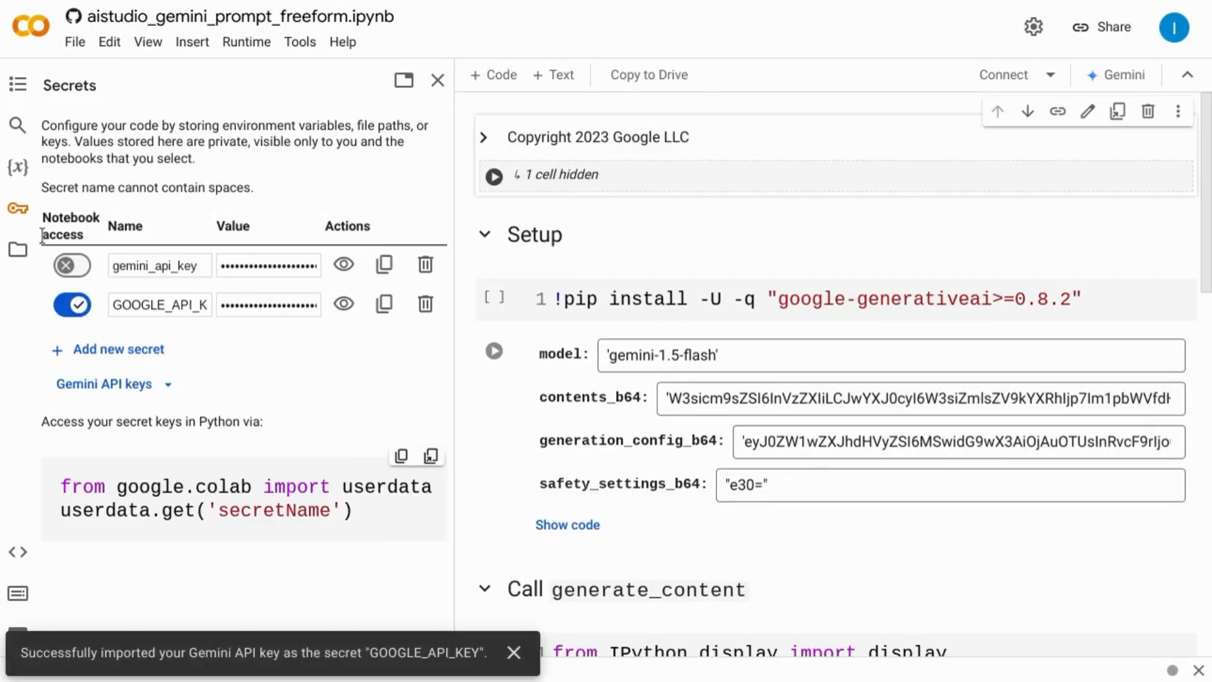
mouse_move(17, 210)
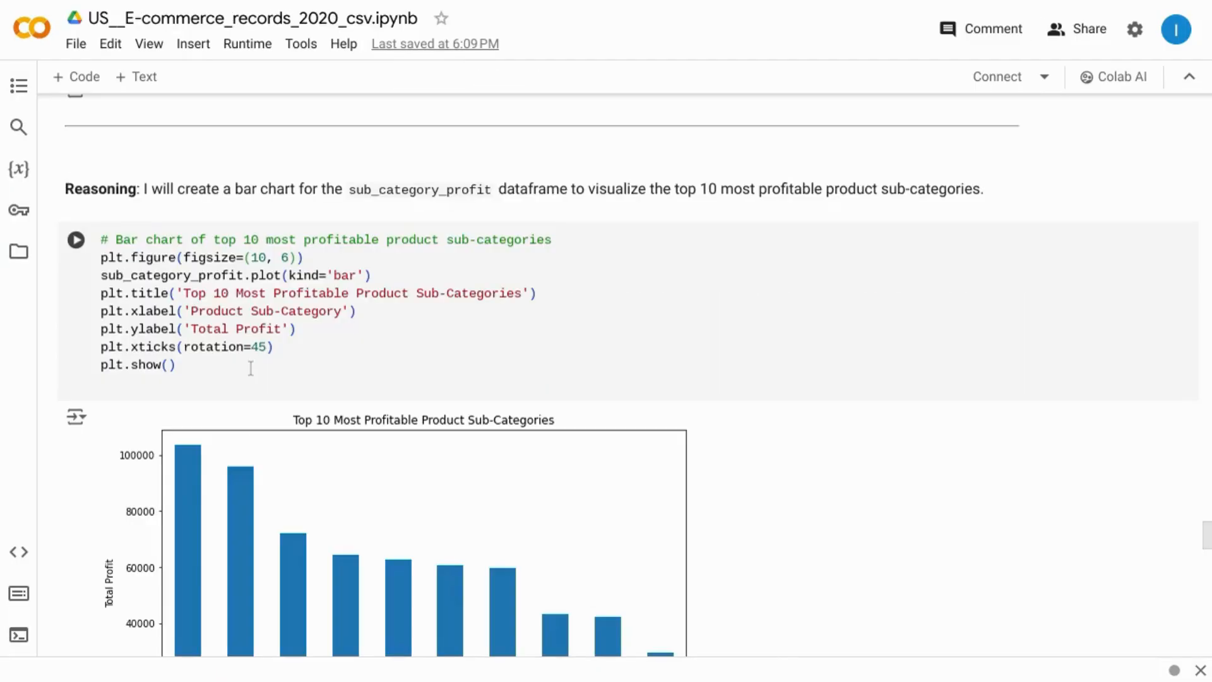
scroll("down", 3)
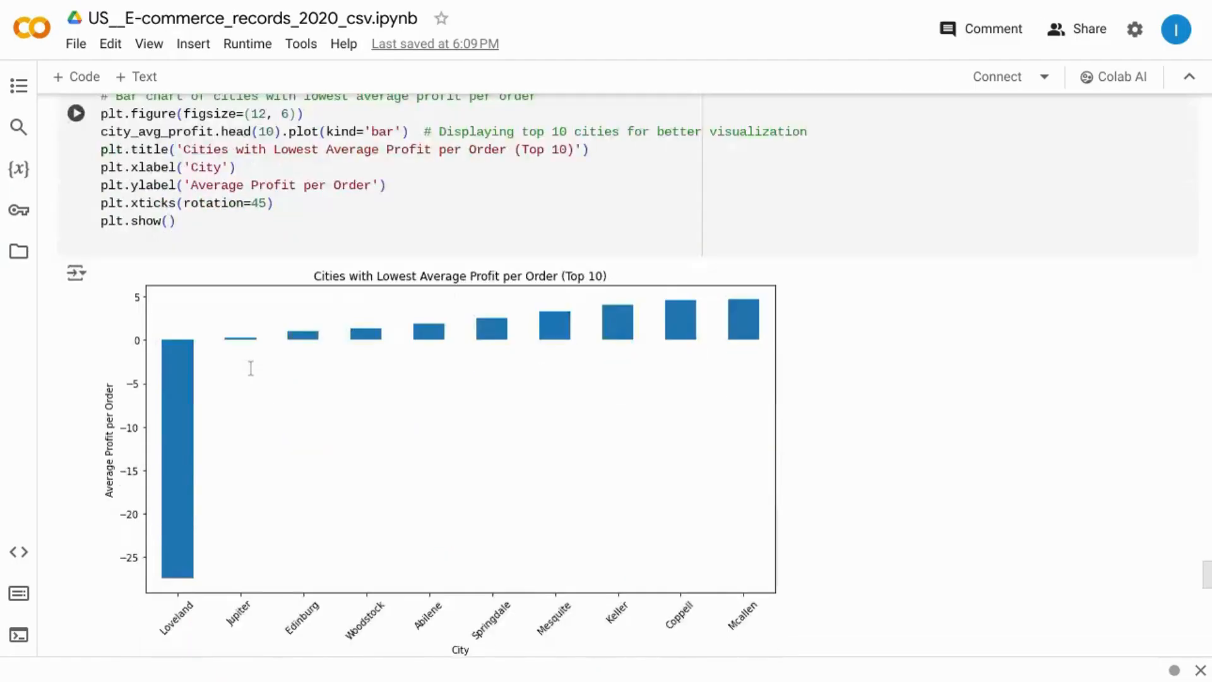
scroll("down", 3)
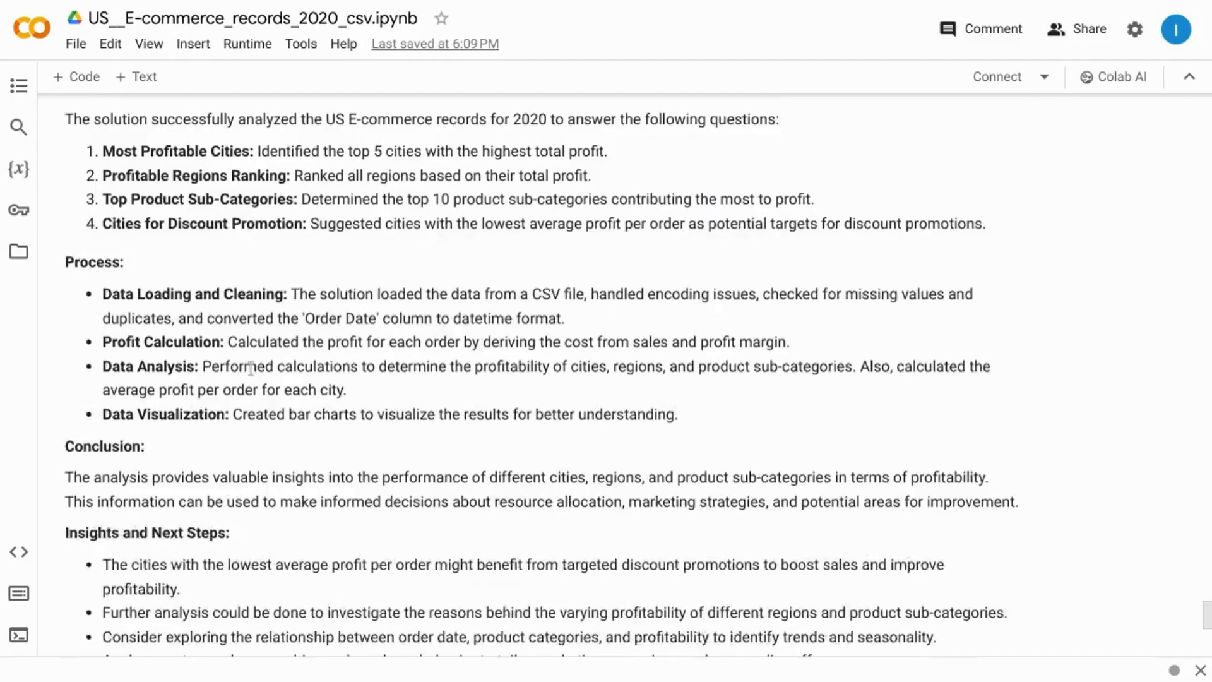
scroll("down", 3)
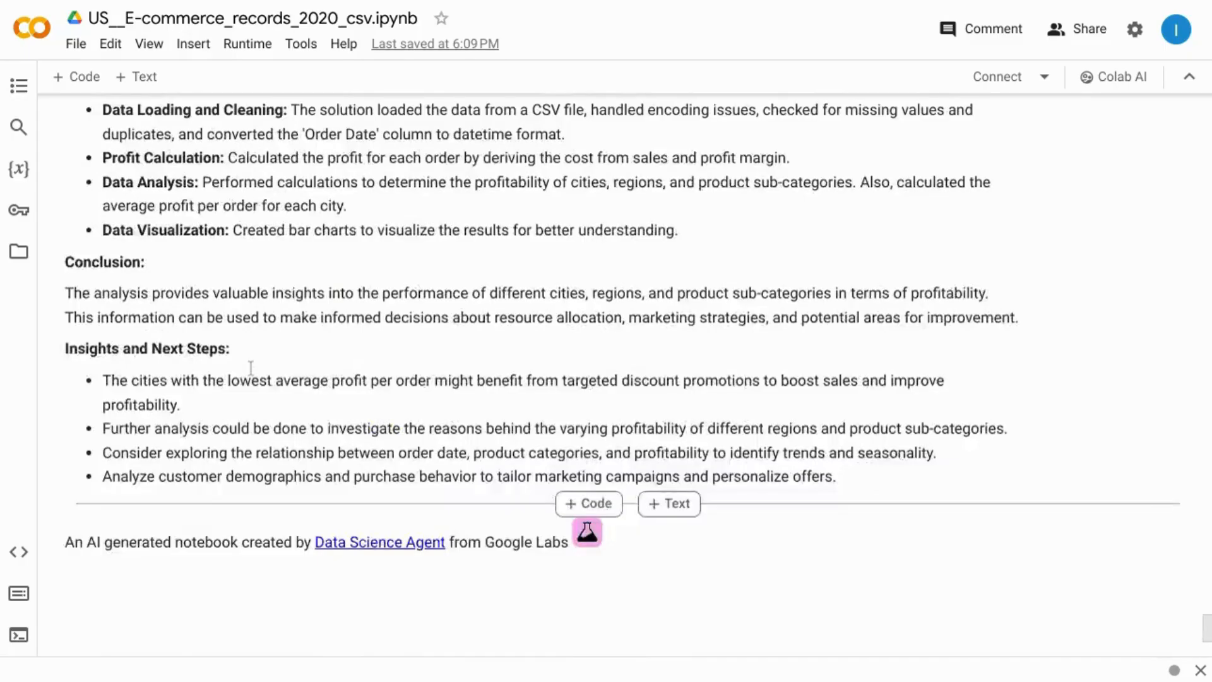